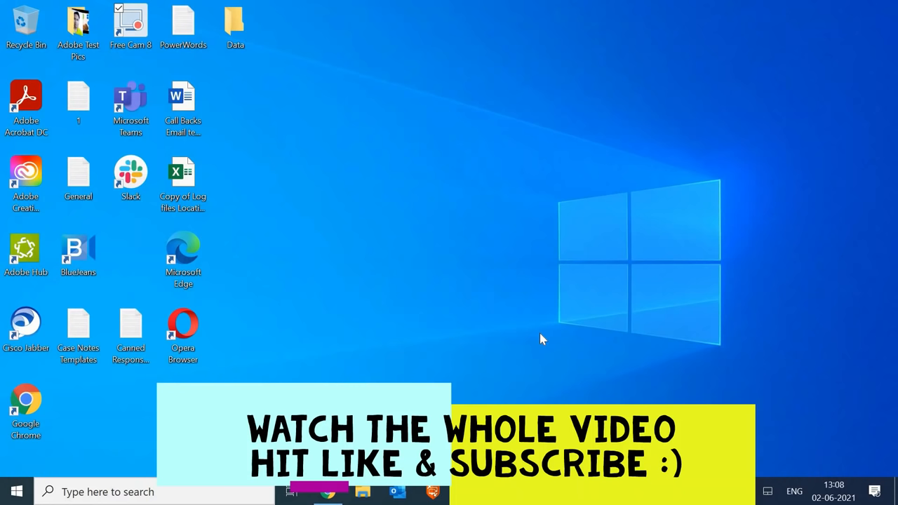
{"action": "mouse_move", "coordinate": [103, 450]}
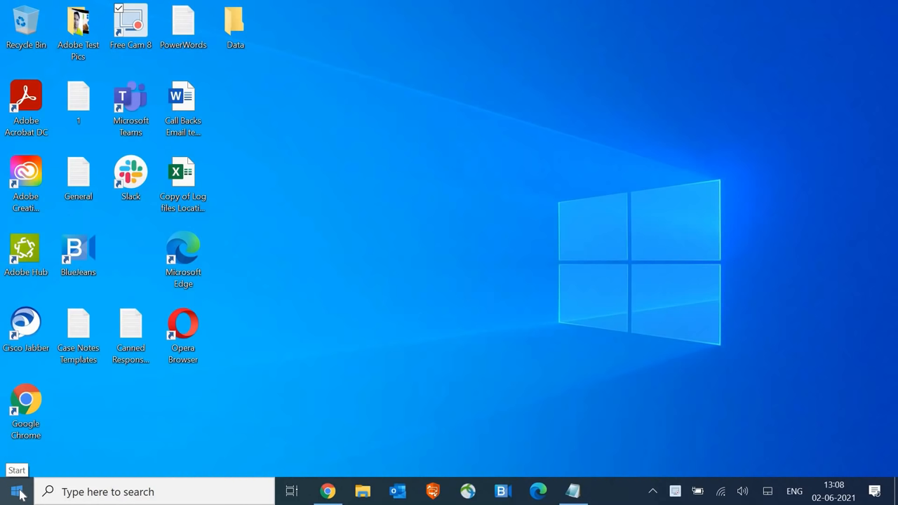
Reach the High precision event timer under System devices in Device Manager and bring up its device actions
{"action": "right_click", "coordinate": [20, 489]}
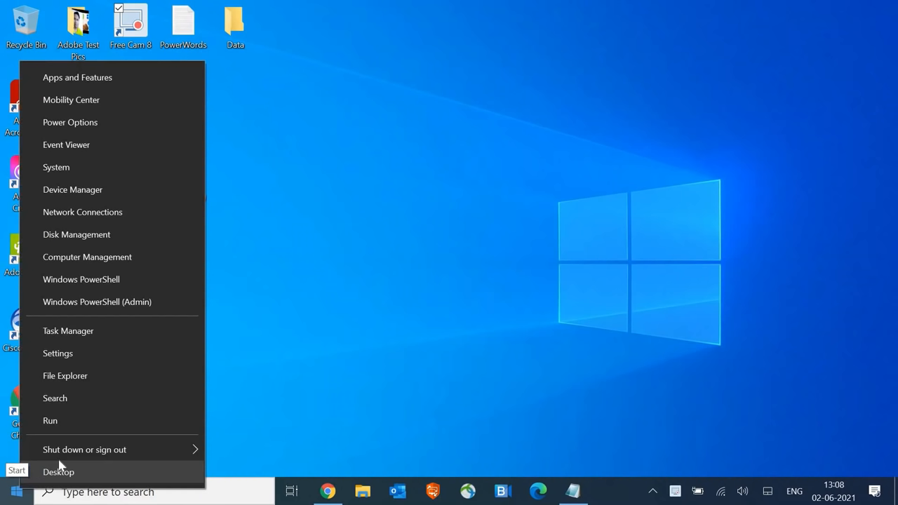
{"action": "left_click", "coordinate": [73, 190]}
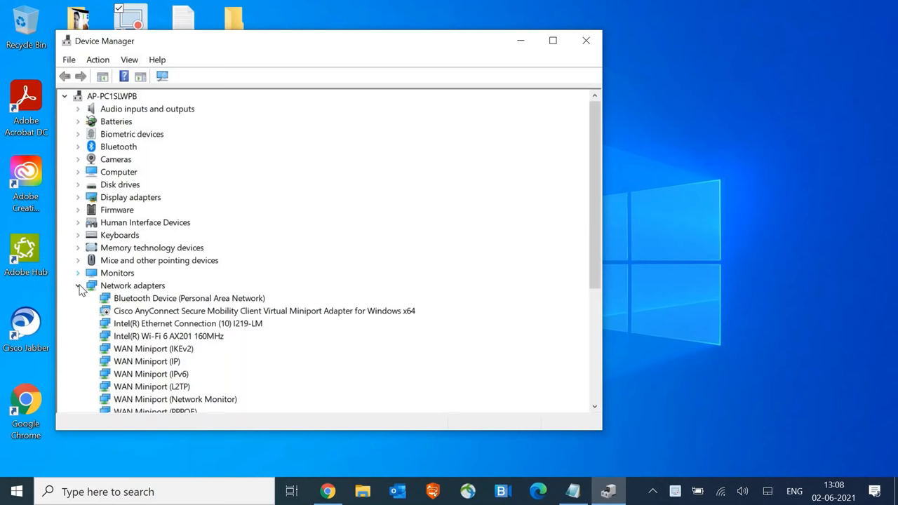
{"action": "scroll", "scroll_direction": "down", "scroll_amount": 3}
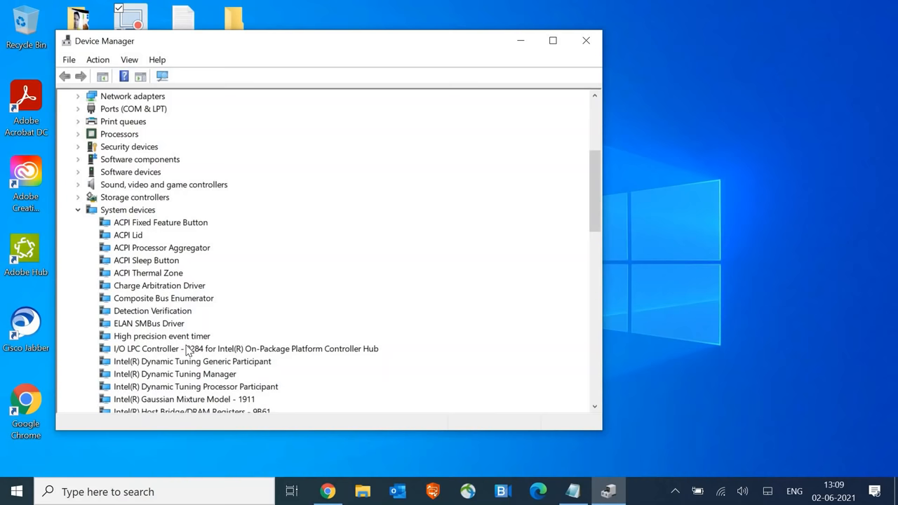
{"action": "right_click", "coordinate": [161, 337]}
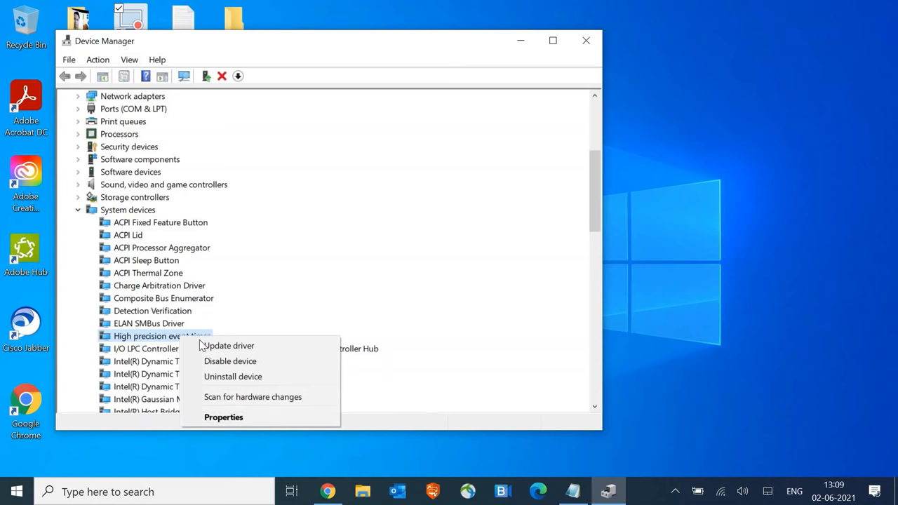
{"action": "mouse_move", "coordinate": [586, 40]}
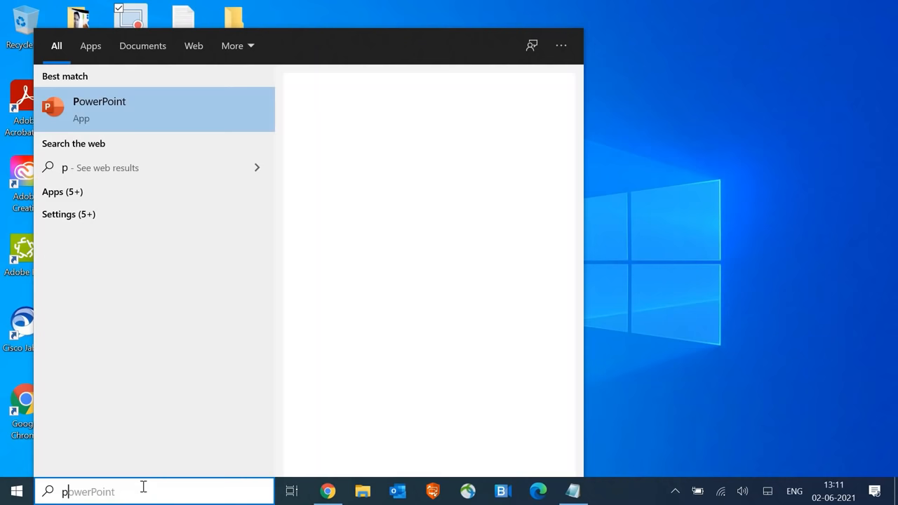
Search Windows for 'power o' to surface the Power & sleep settings result
{"action": "type", "text": "power o"}
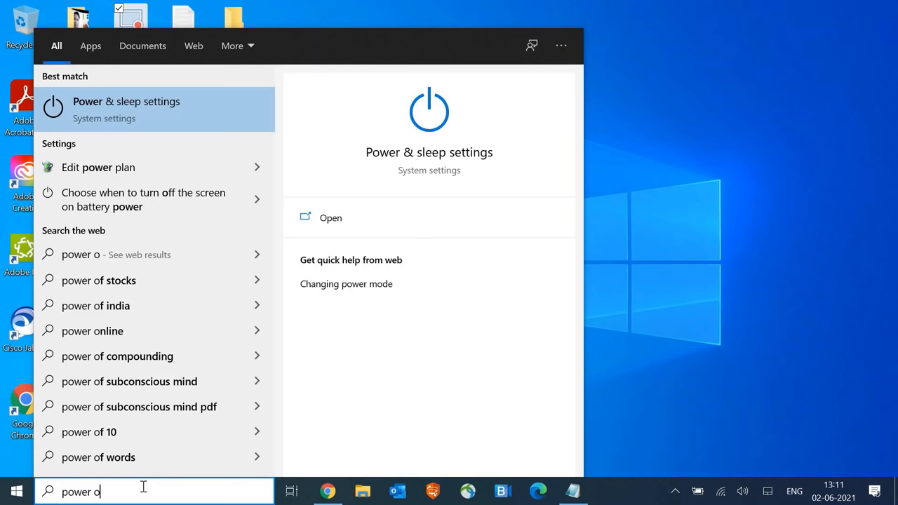
{"action": "mouse_move", "coordinate": [118, 174]}
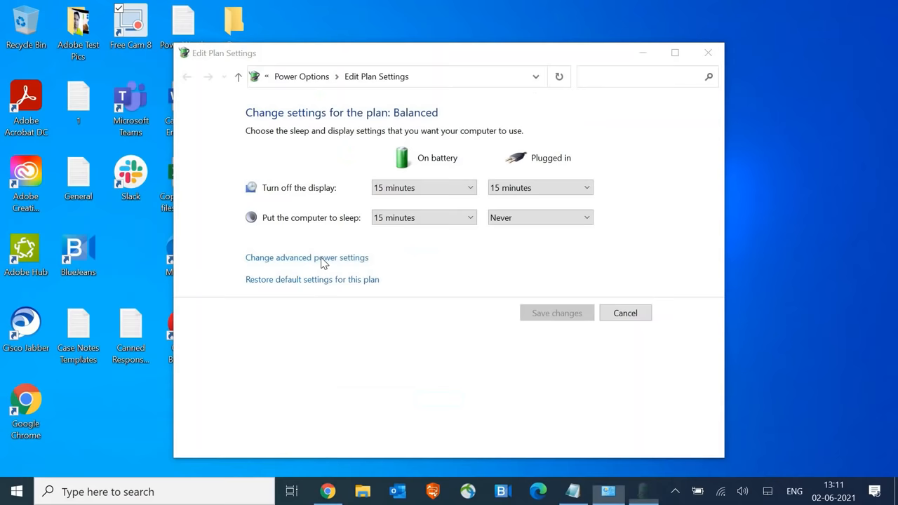
Show the Balanced plan's advanced power settings with the plan list expanded
{"action": "left_click", "coordinate": [307, 258]}
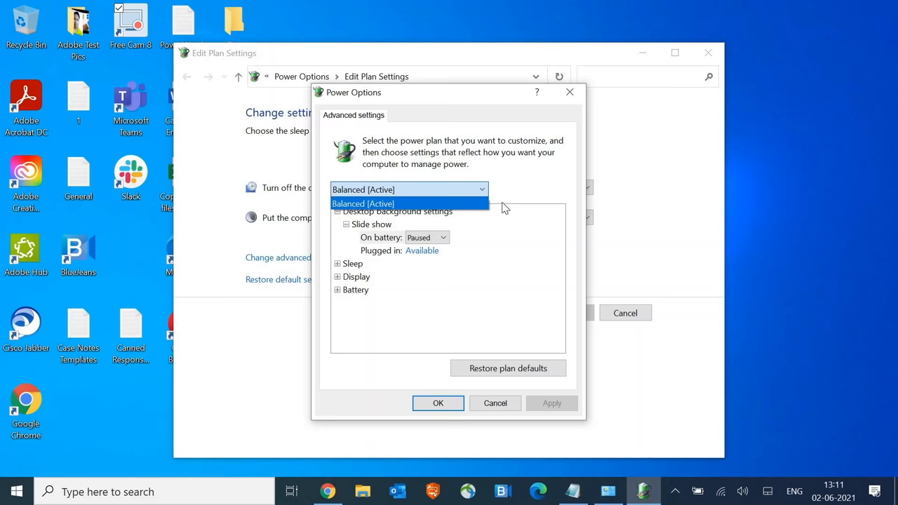
{"action": "mouse_move", "coordinate": [386, 221]}
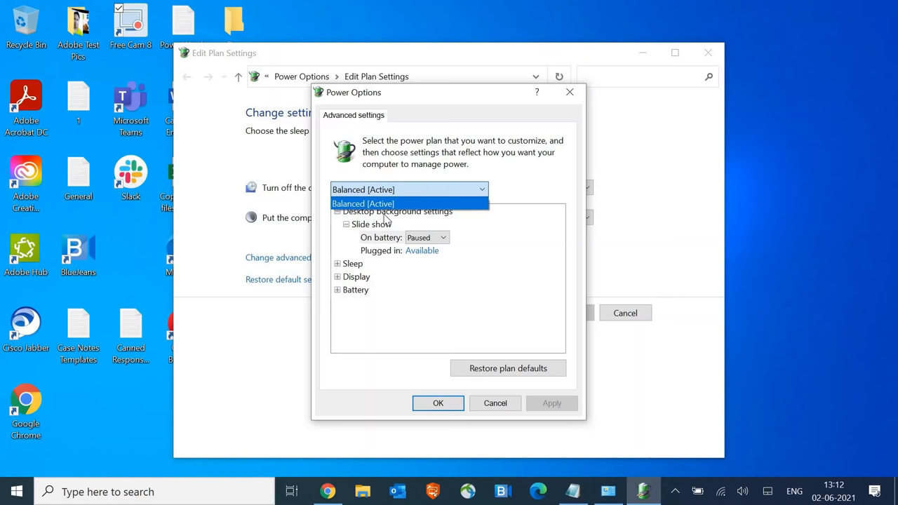
{"action": "mouse_move", "coordinate": [552, 407]}
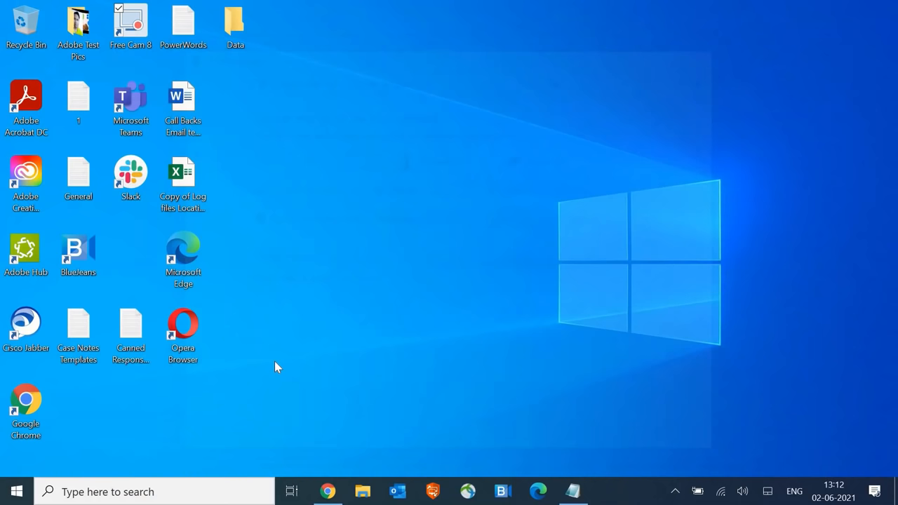
Launch Task Manager from Start, review the Startup apps list, then show the Performance disk graphs
{"action": "right_click", "coordinate": [21, 490]}
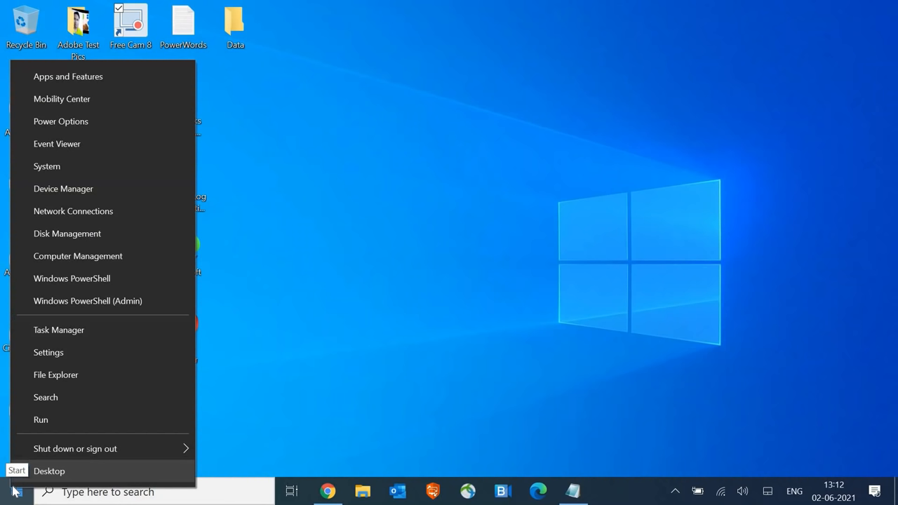
{"action": "left_click", "coordinate": [59, 330]}
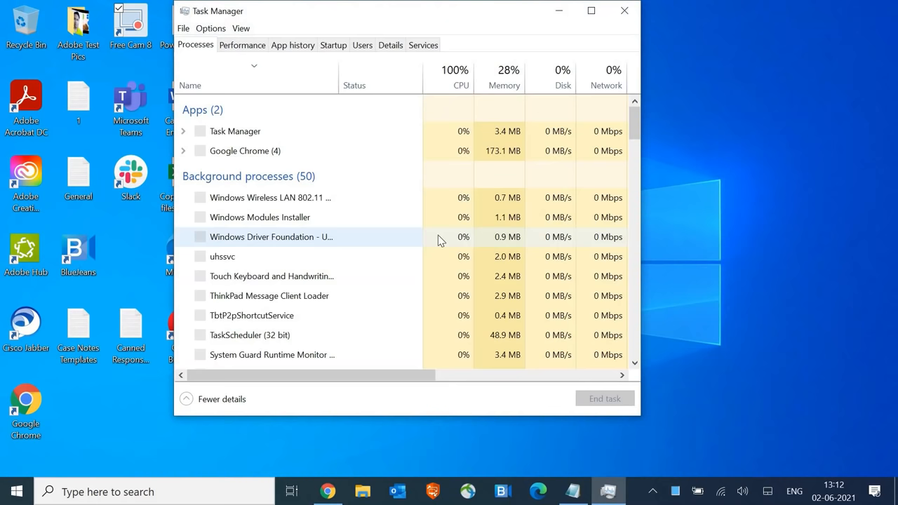
{"action": "left_click", "coordinate": [333, 45]}
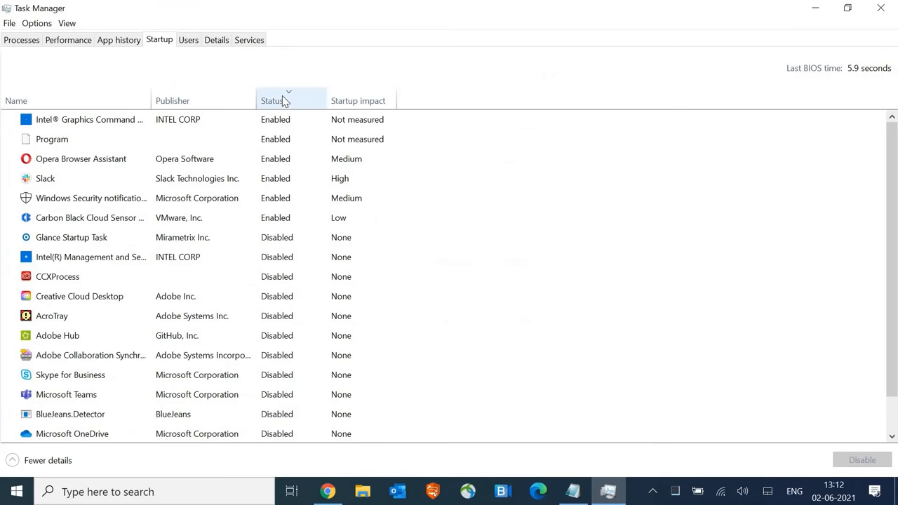
{"action": "left_click", "coordinate": [67, 39]}
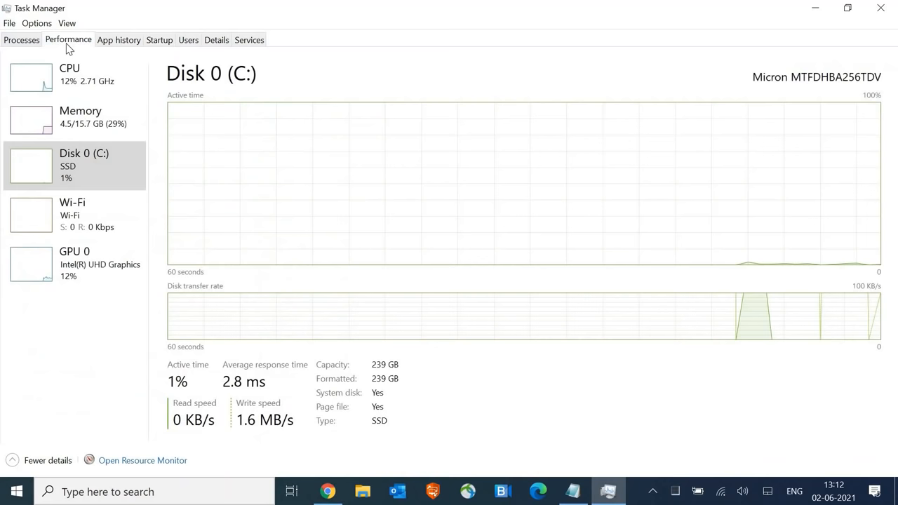